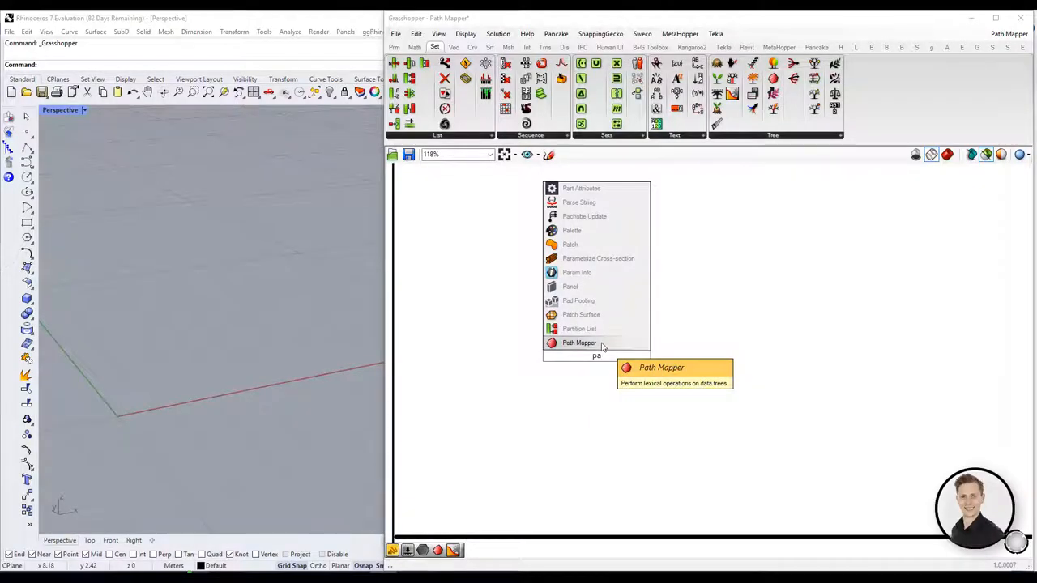
Place a Path Mapper component on the canvas by searching 'pa'.
click(579, 342)
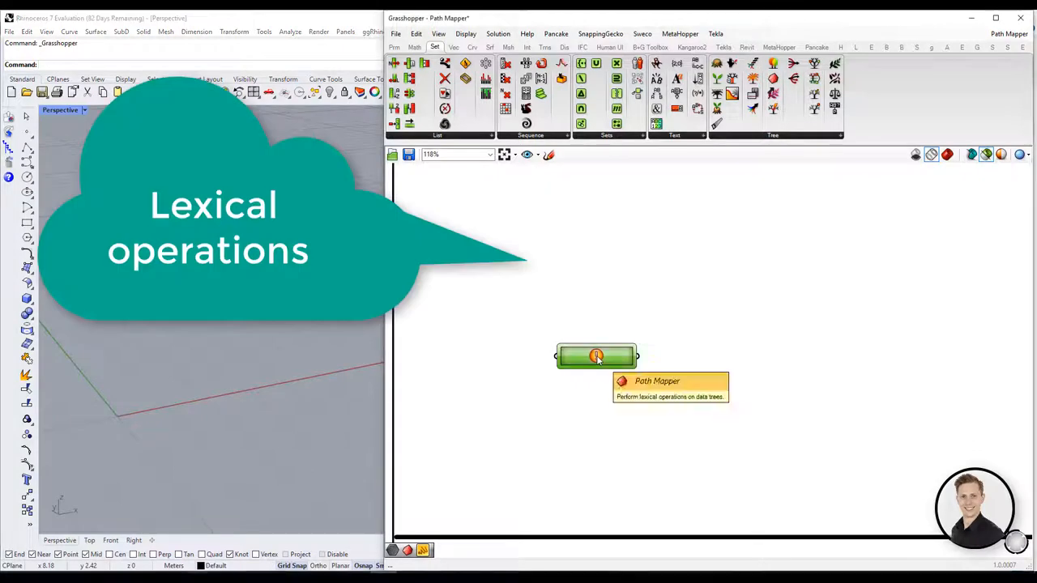
double_click(596, 356)
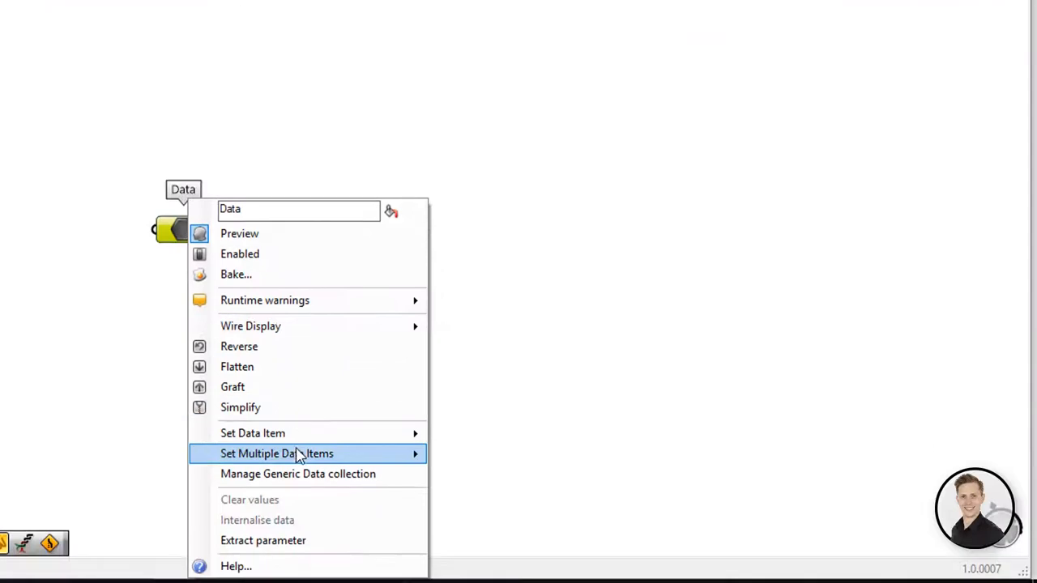
Wire the Data values 0 and 10 into a new Path Mapper with a reverse mapping.
click(462, 446)
text(pat)
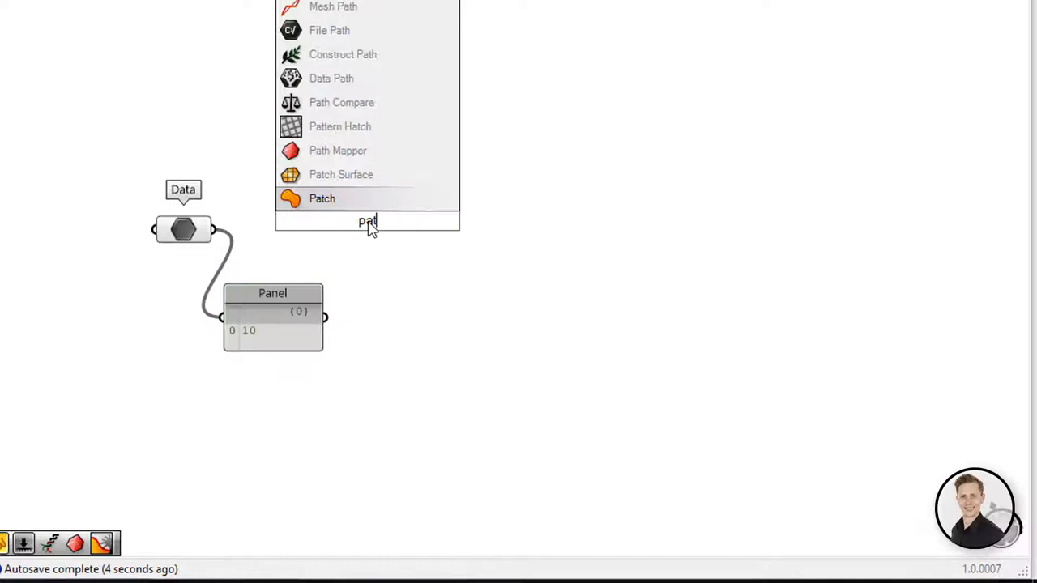
click(322, 199)
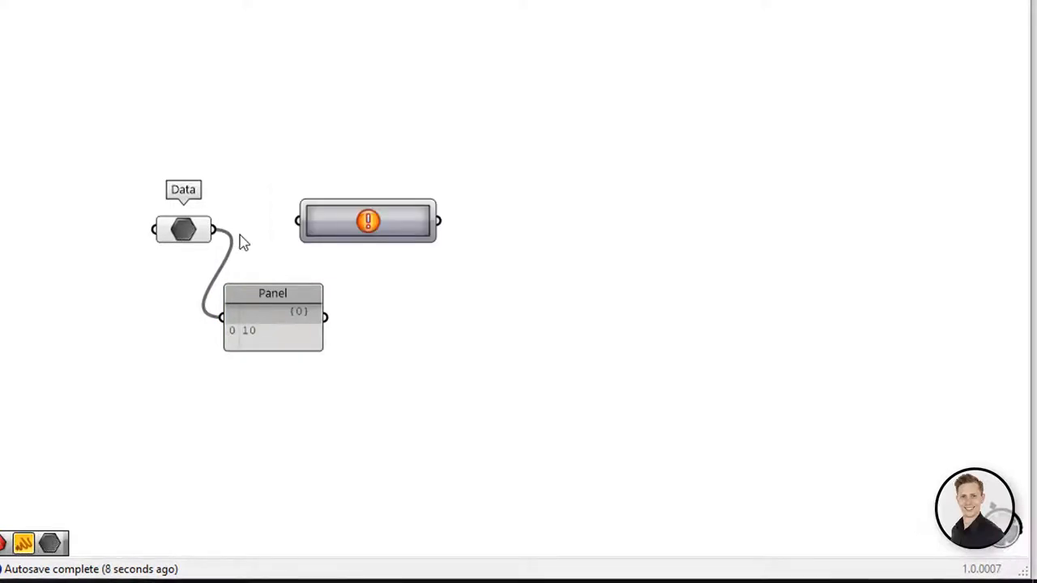
drag(216, 229, 300, 220)
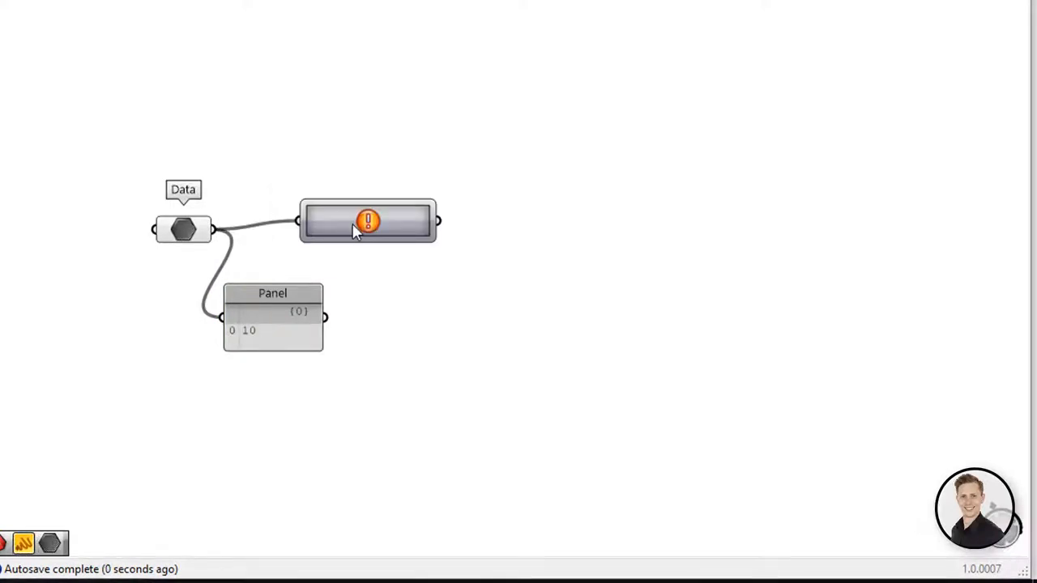
right_click(368, 221)
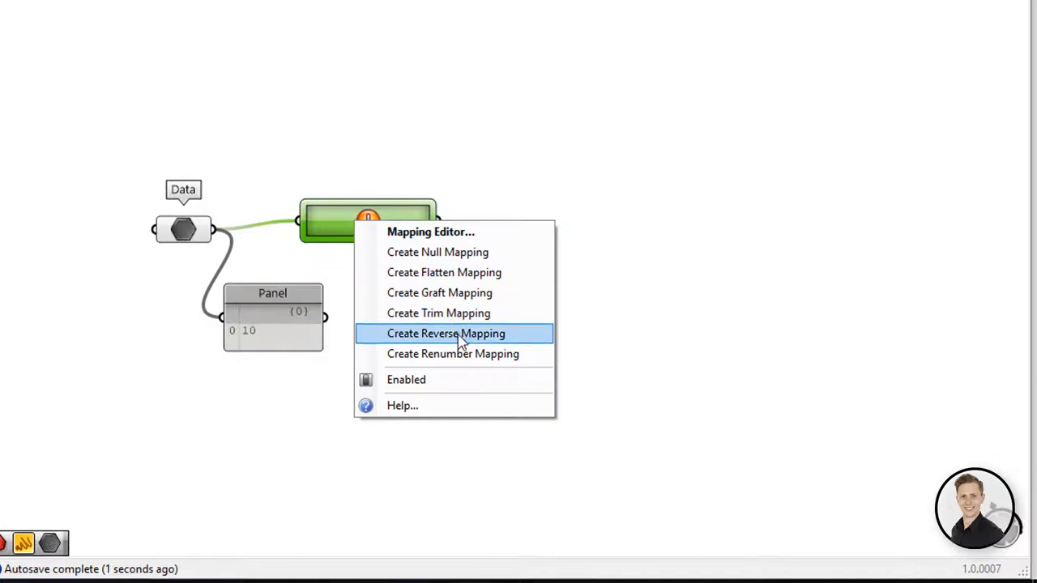
click(445, 333)
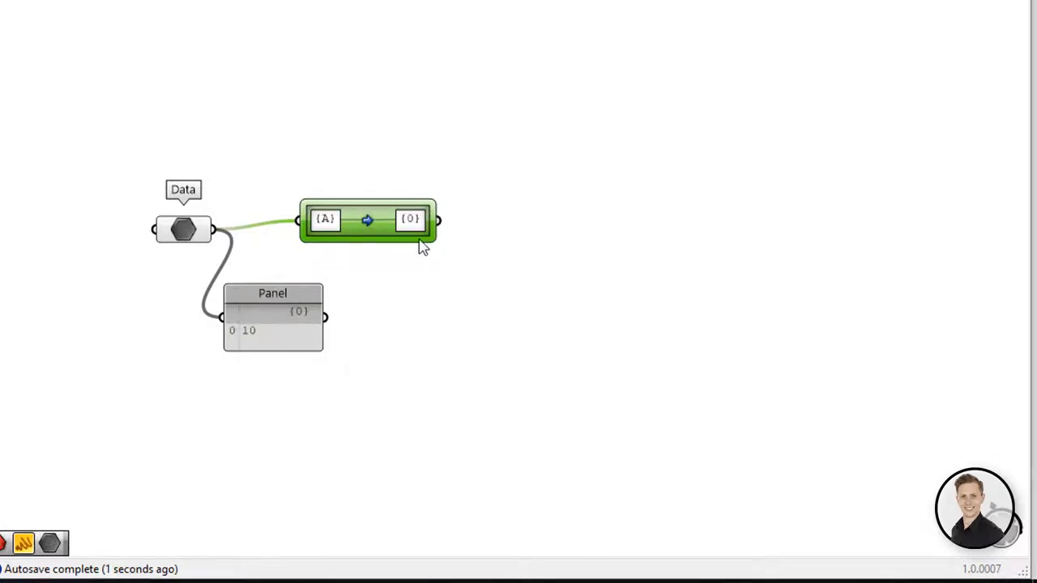
drag(365, 219, 389, 228)
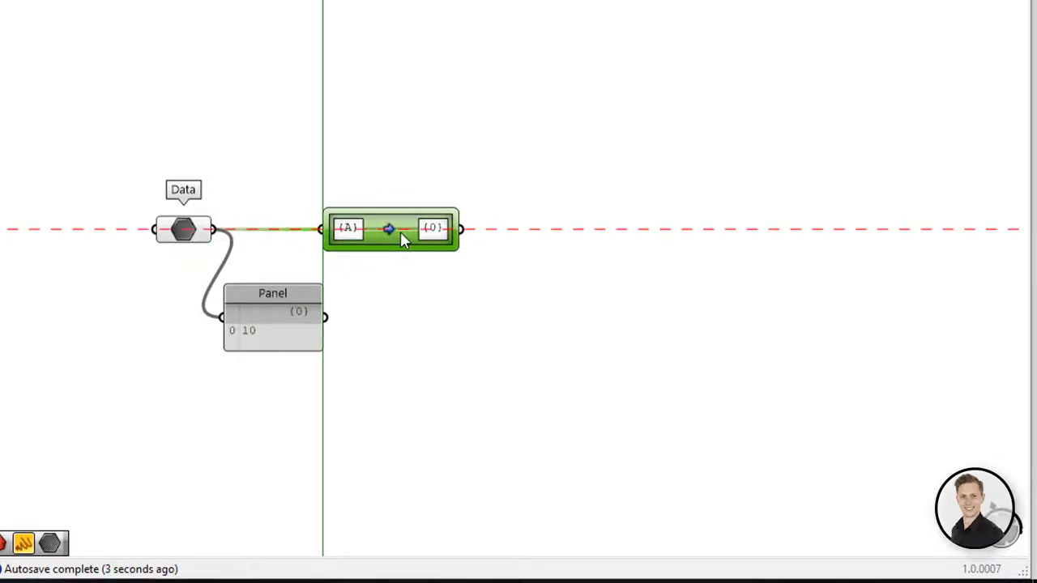
Change the mapper's target path to {1;5} in the Lexer Combo Editor.
double_click(391, 228)
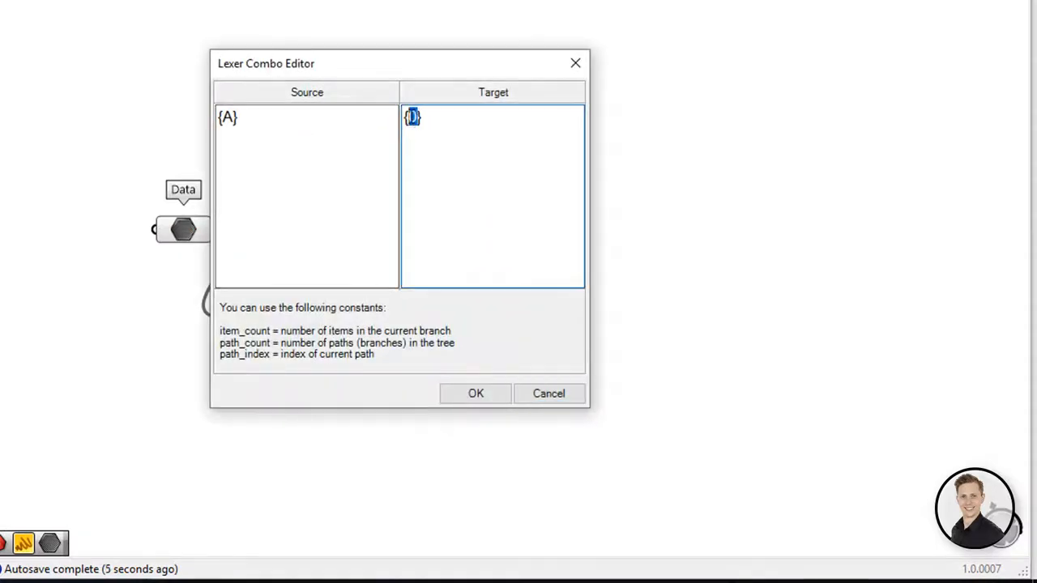
click(475, 393)
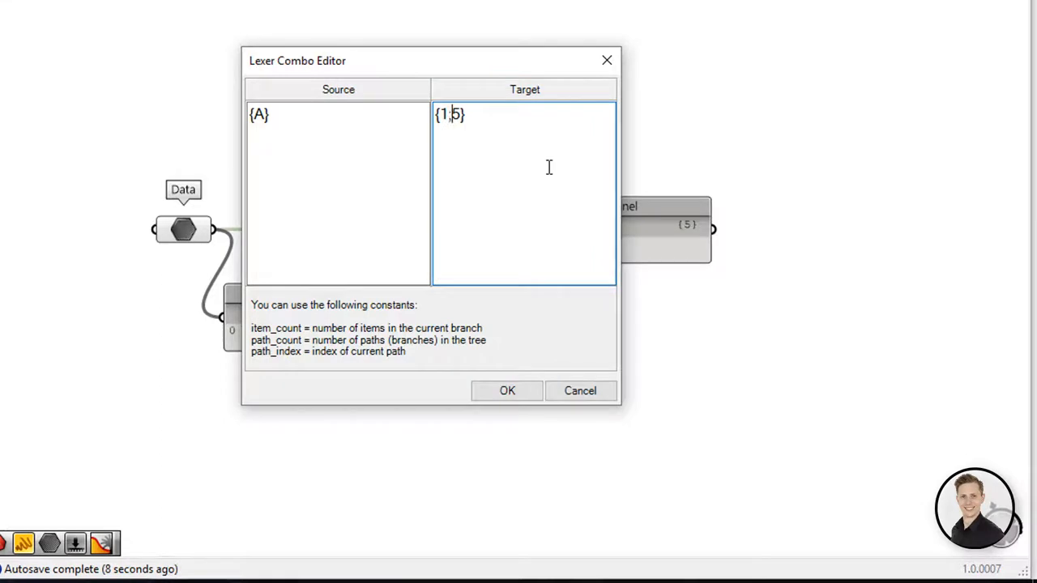
click(507, 390)
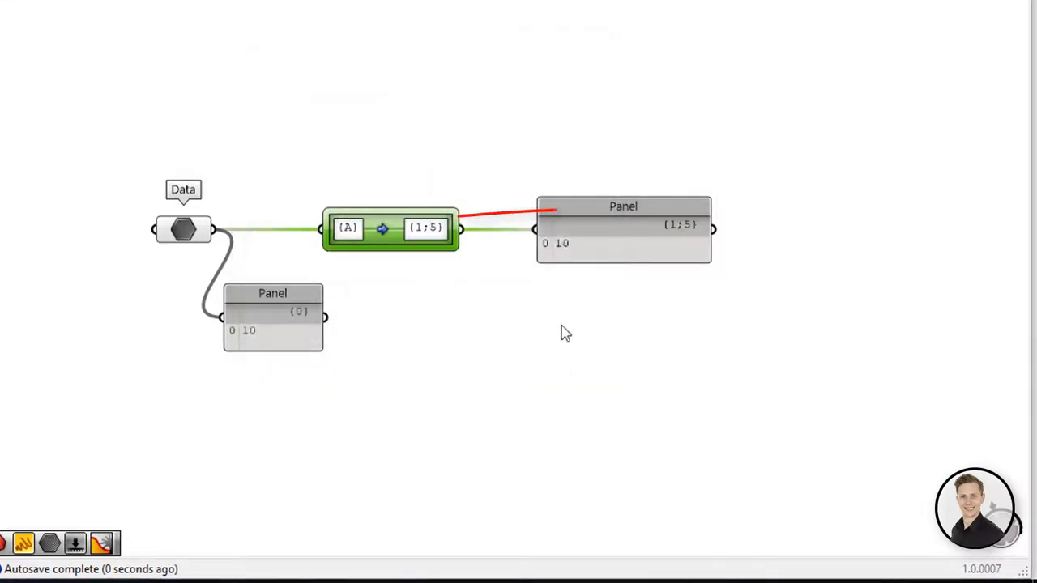
click(565, 332)
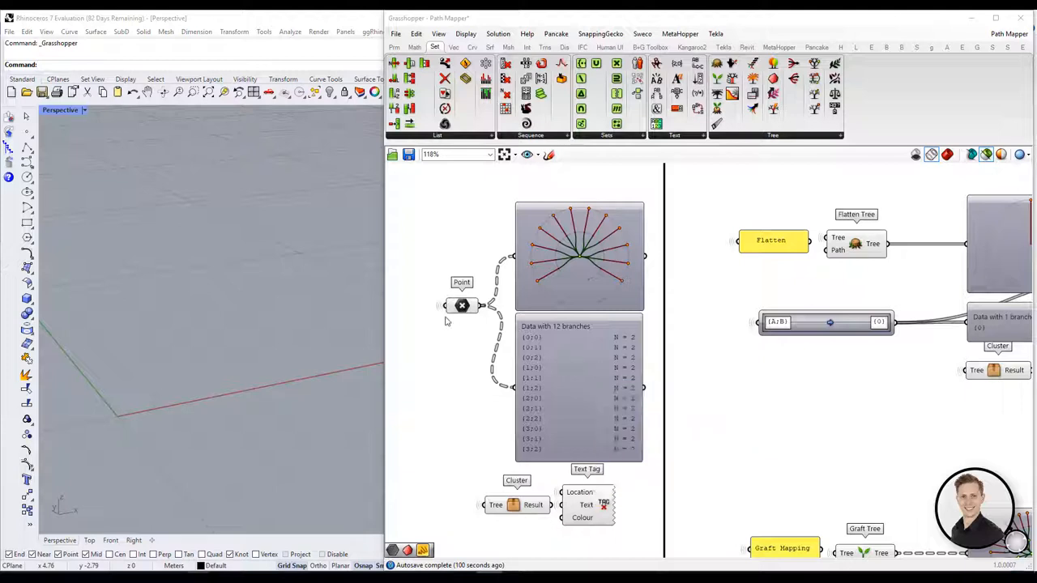
mouse_move(461, 305)
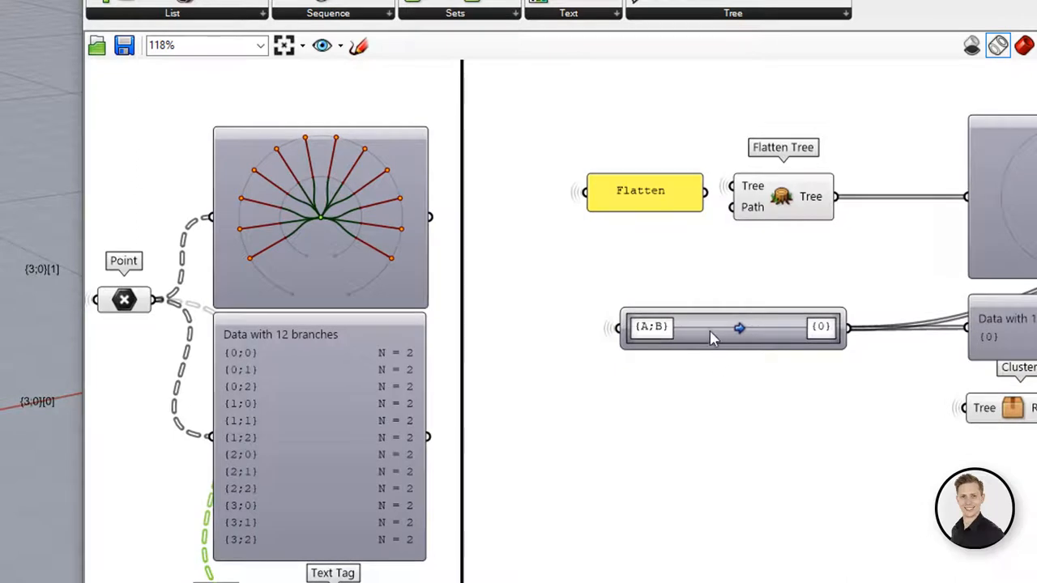
Apply Create Flatten Mapping, {A;B} to {0}, on the Flatten example's mapper.
right_click(732, 328)
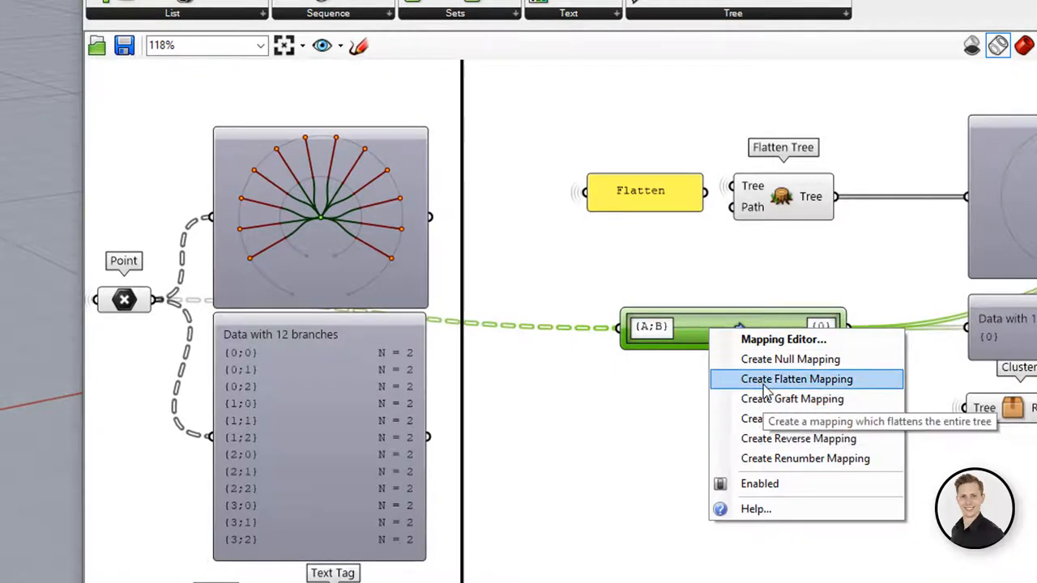
click(796, 379)
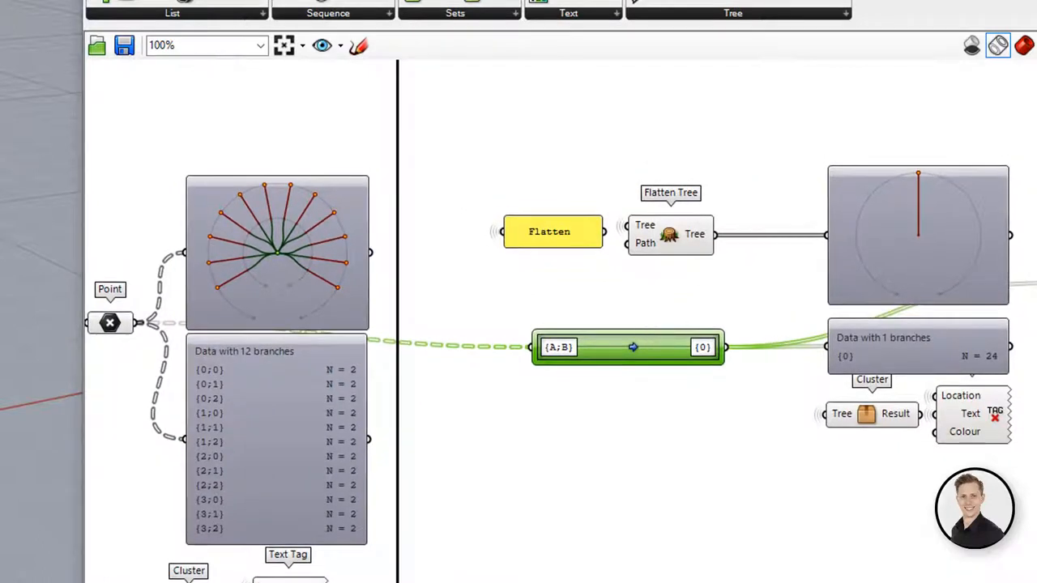
scroll(down, 3)
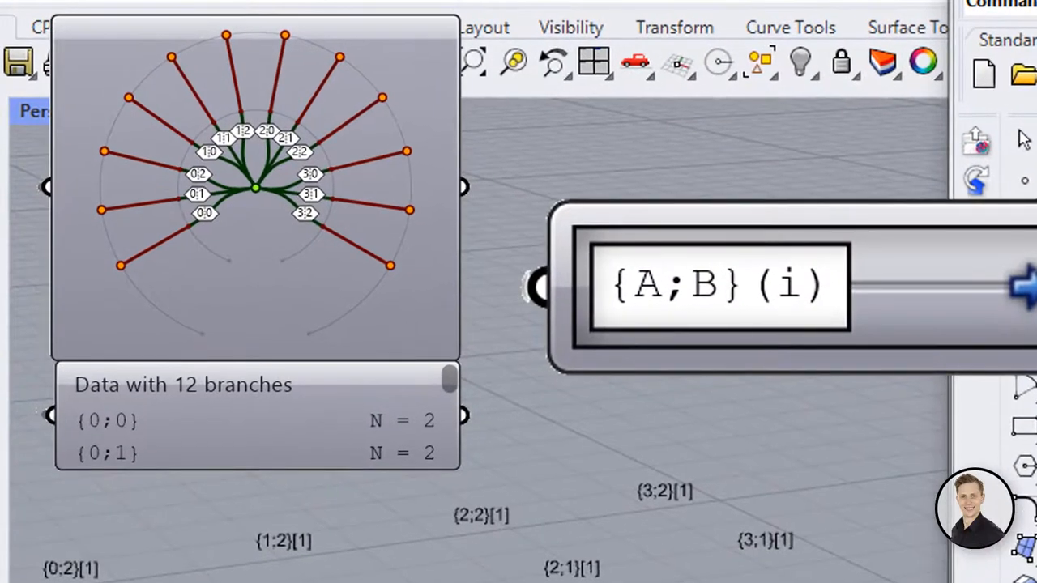
click(705, 285)
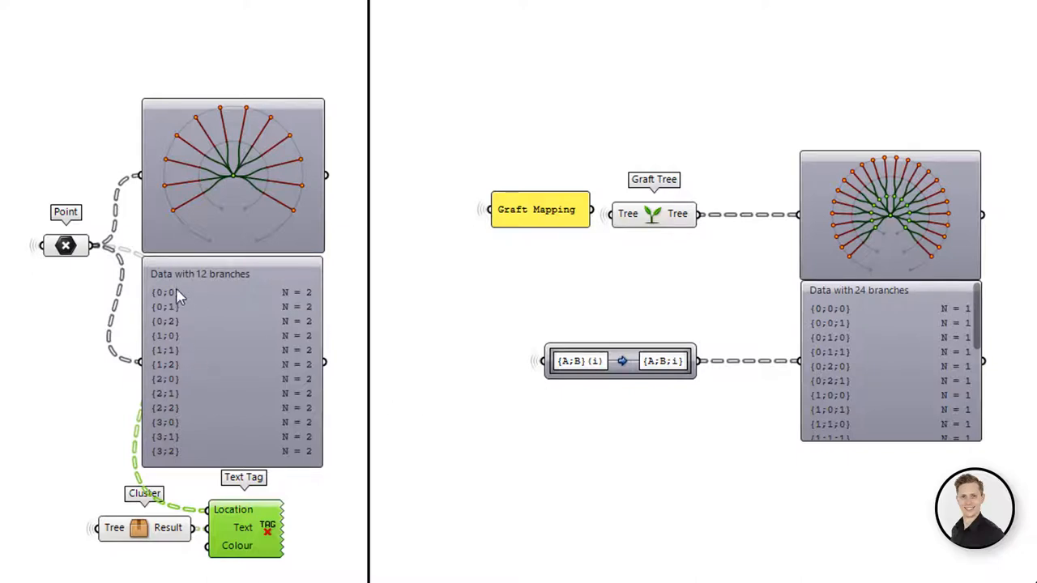
mouse_move(606, 397)
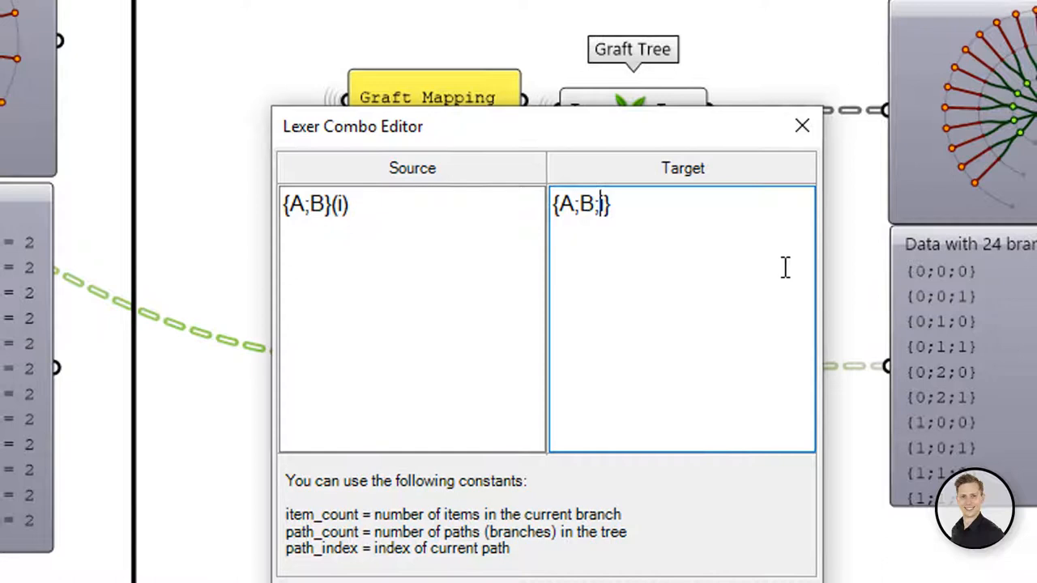
Edit the graft mapper's target path to {A;B;i}.
click(801, 125)
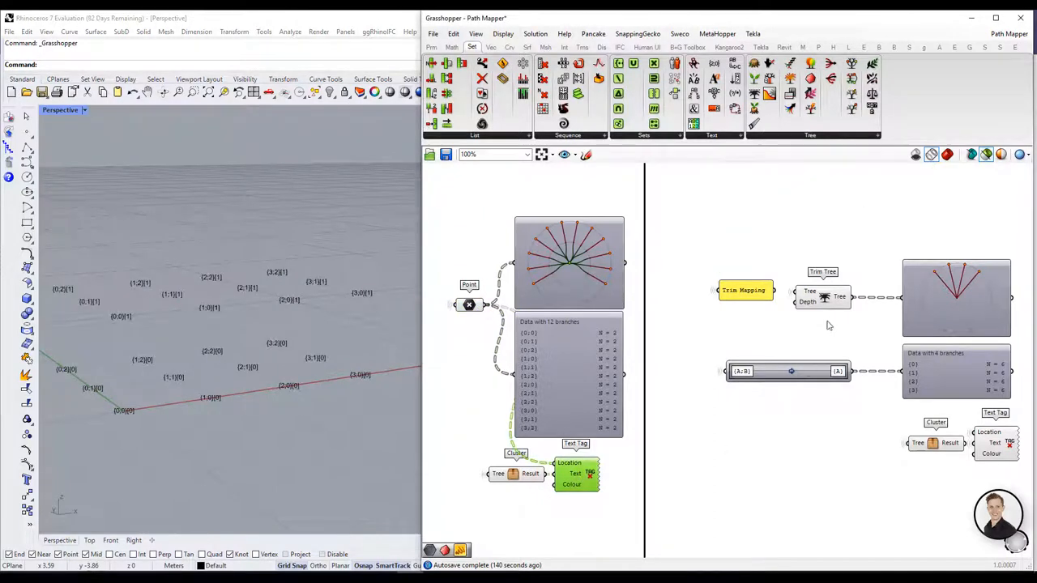
mouse_move(832, 297)
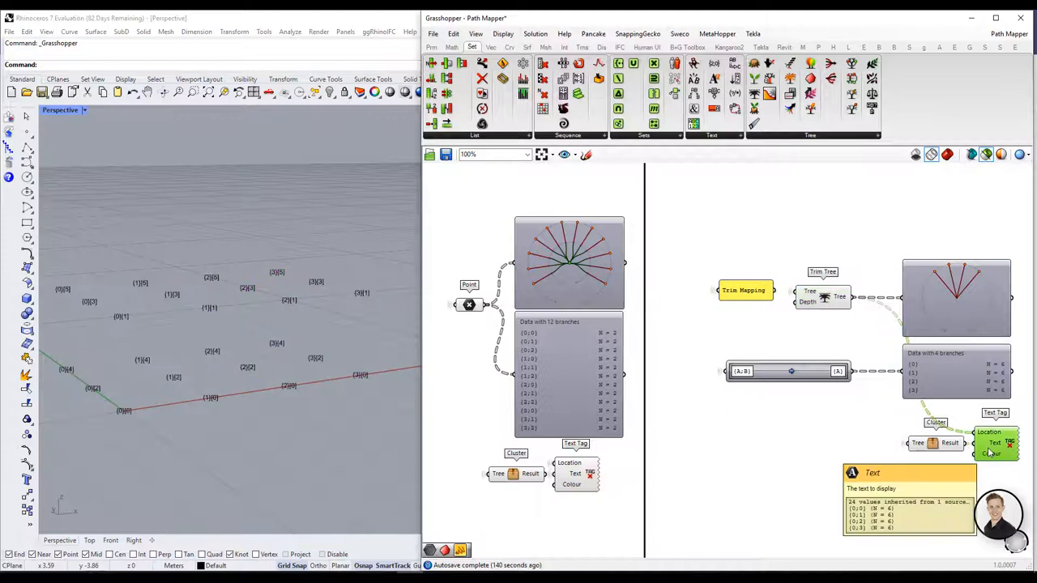
mouse_move(642, 319)
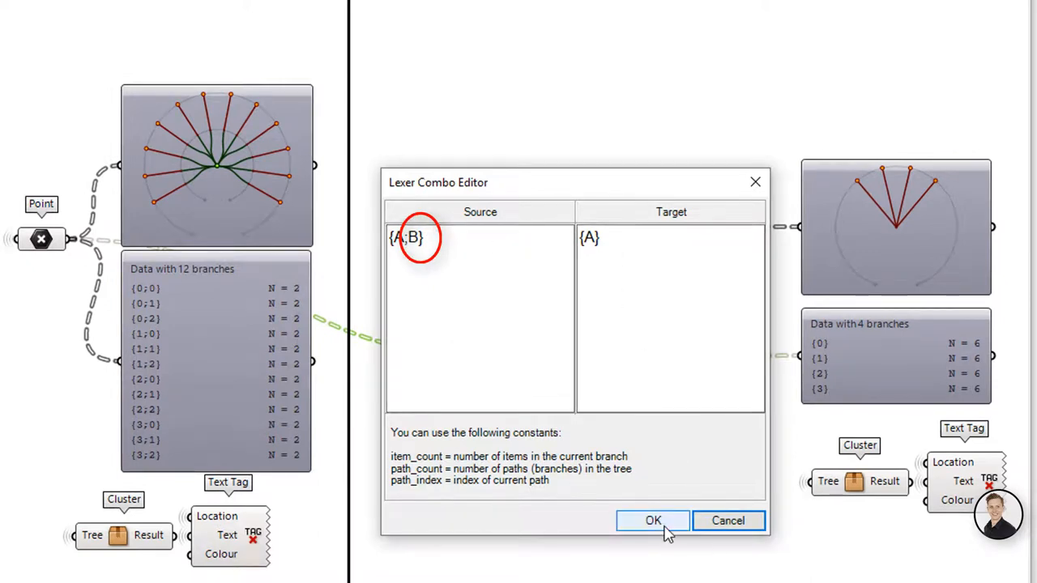
Confirm the {A;B} to {A} trim mapping and pan to the path_index example.
click(653, 520)
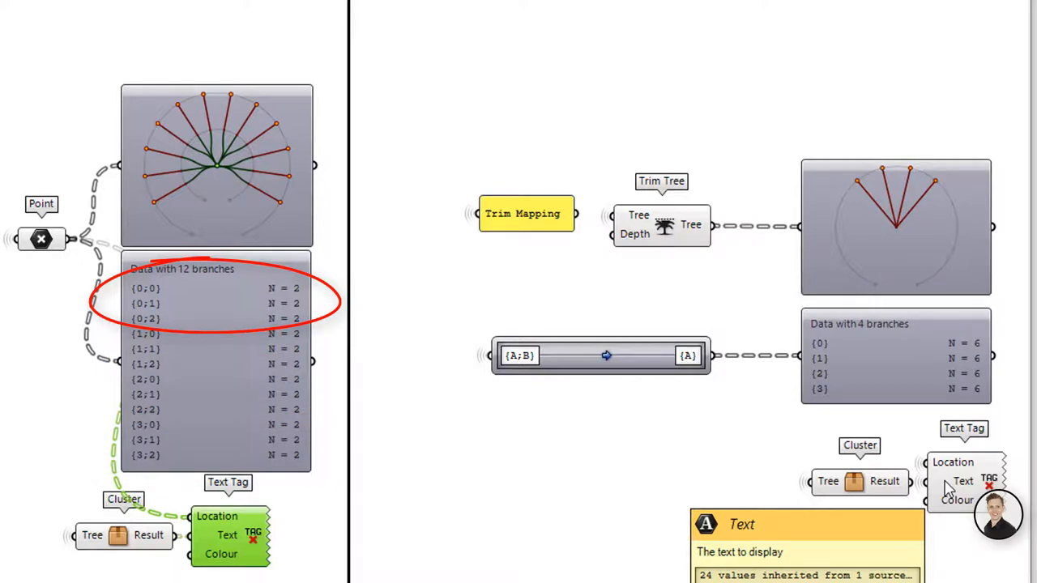
drag(344, 297, 761, 333)
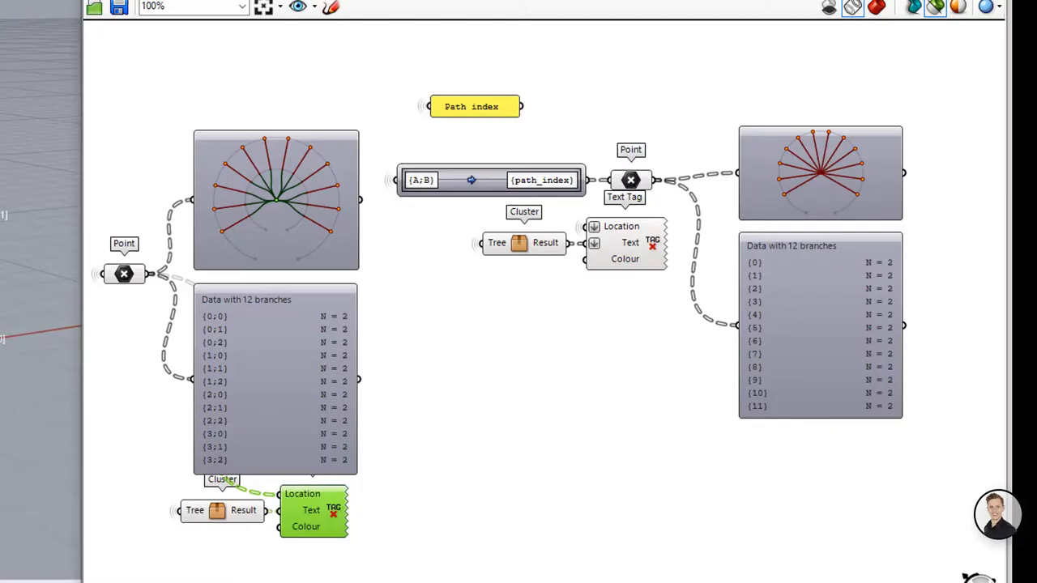
mouse_move(497, 197)
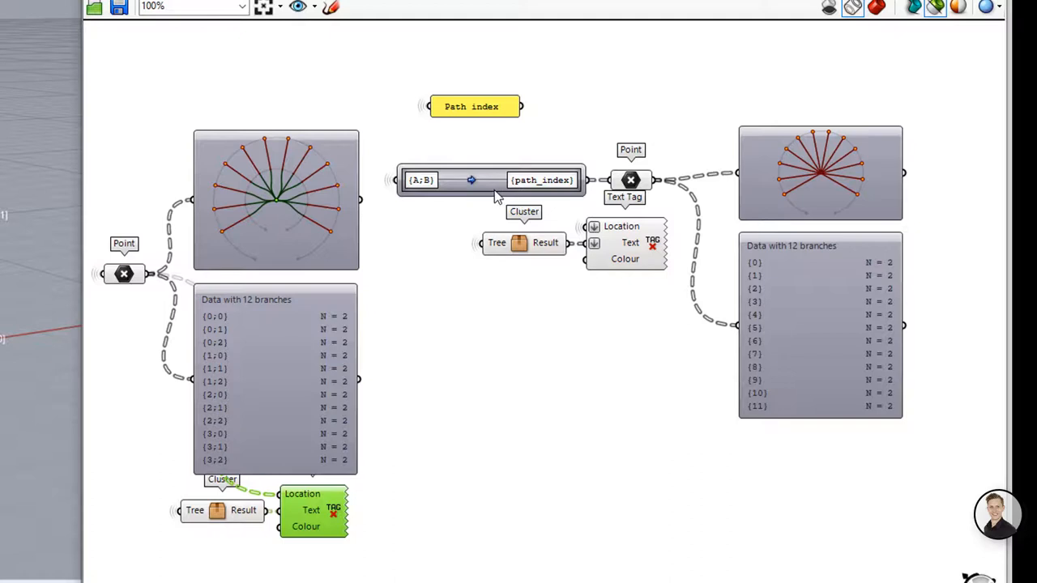
Review and confirm the {A;B} to {path_index} mapping in the editor.
double_click(491, 180)
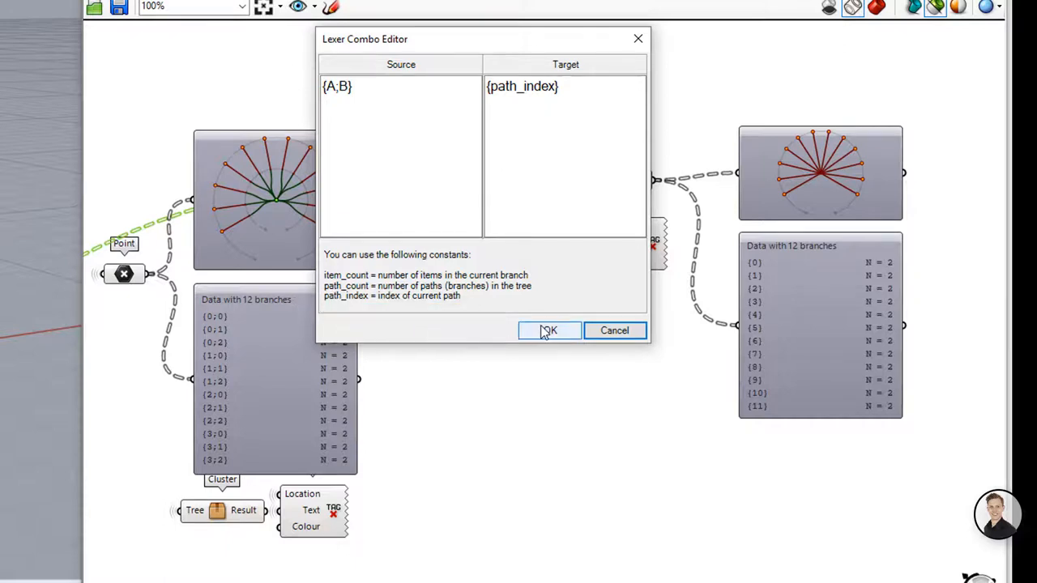
click(549, 330)
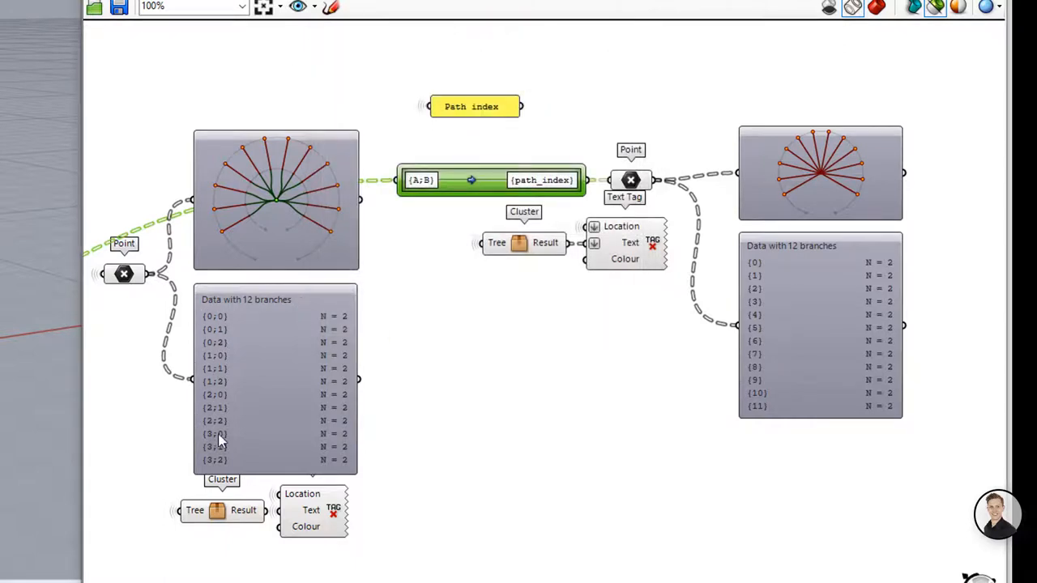
mouse_move(740, 366)
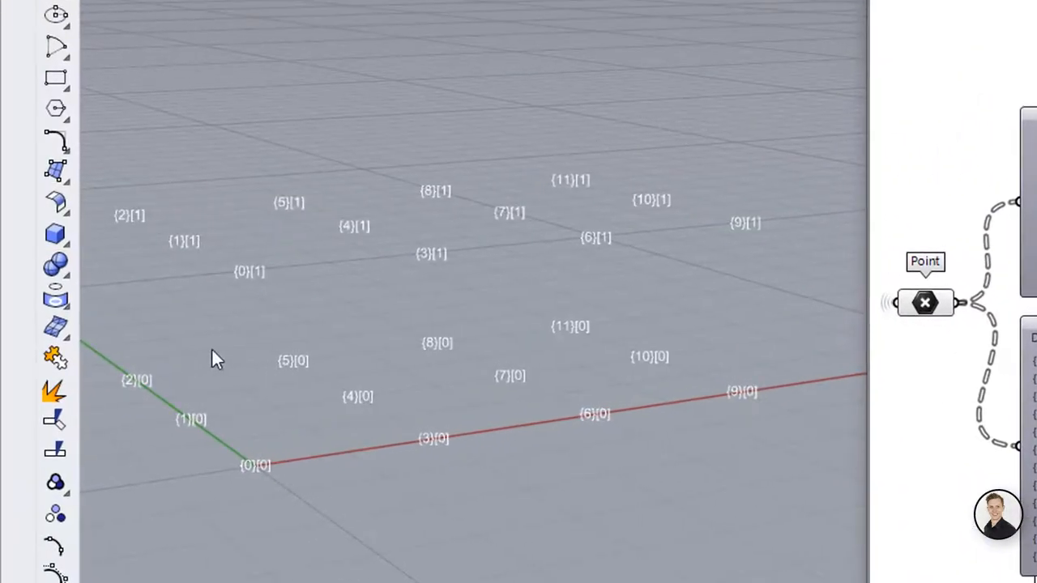
mouse_move(144, 415)
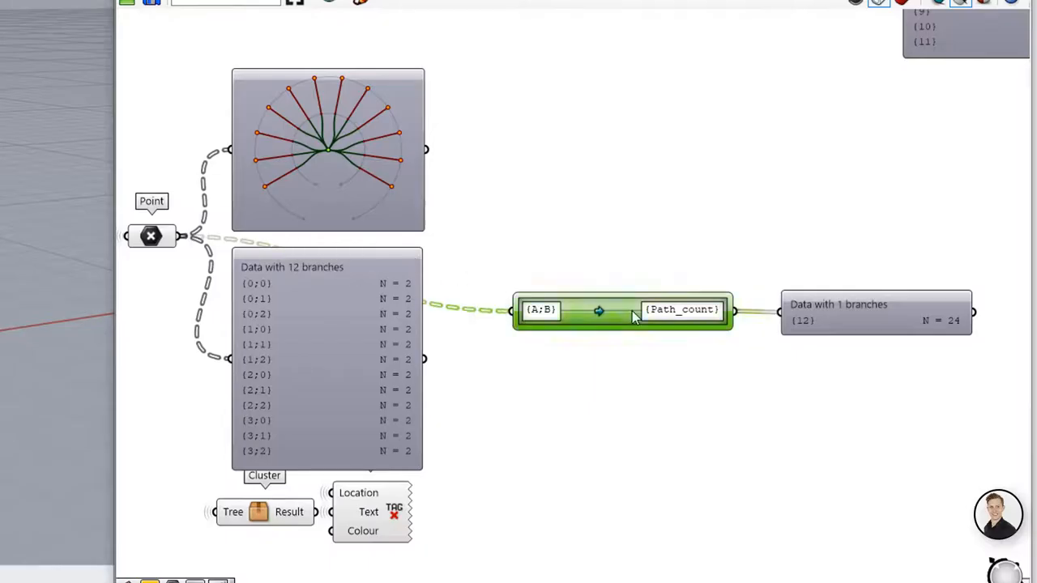
Change the path_count mapper's target to {Path_count/2}.
double_click(622, 310)
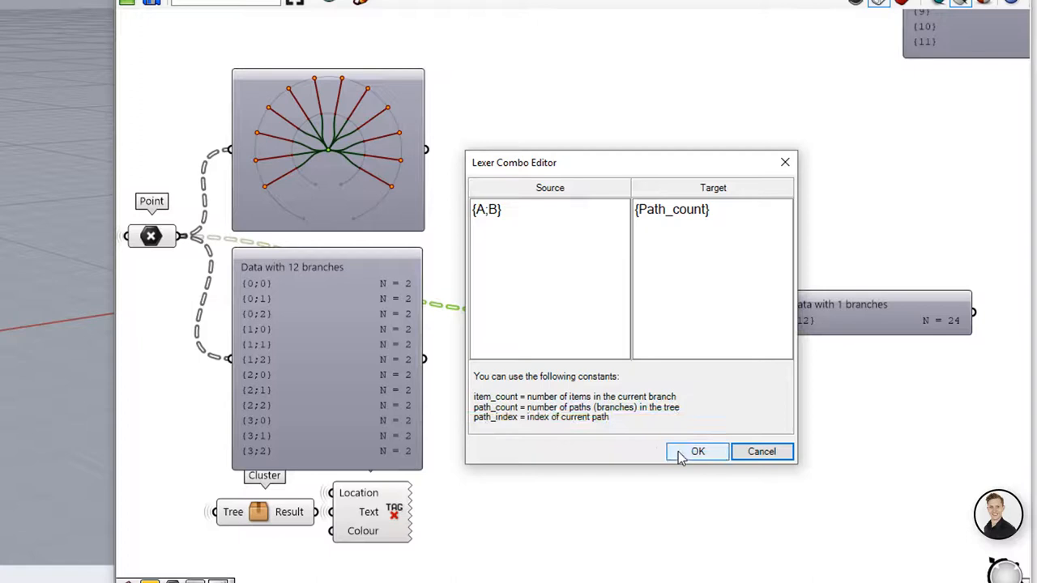
click(696, 451)
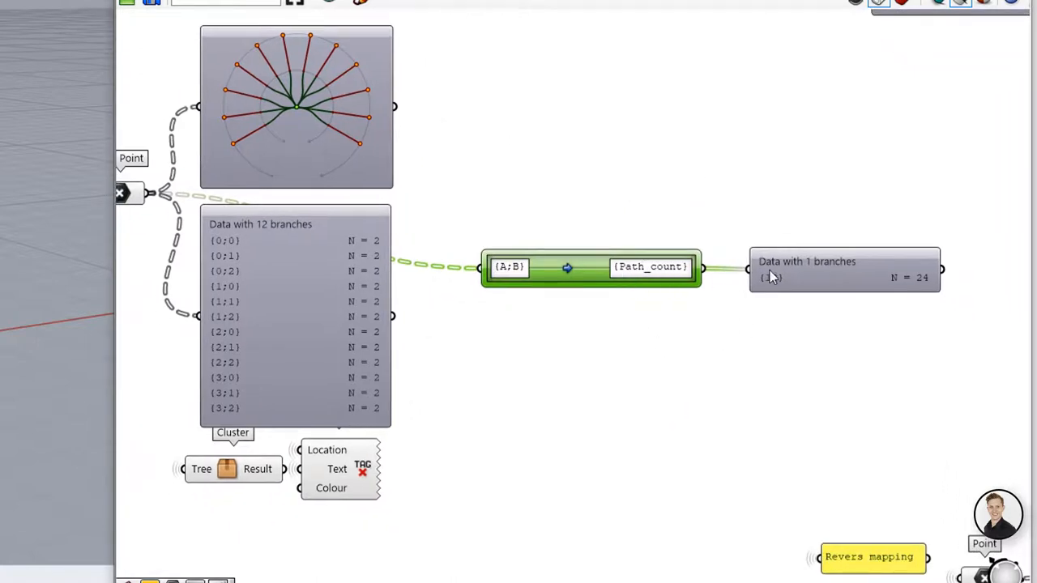
mouse_move(761, 276)
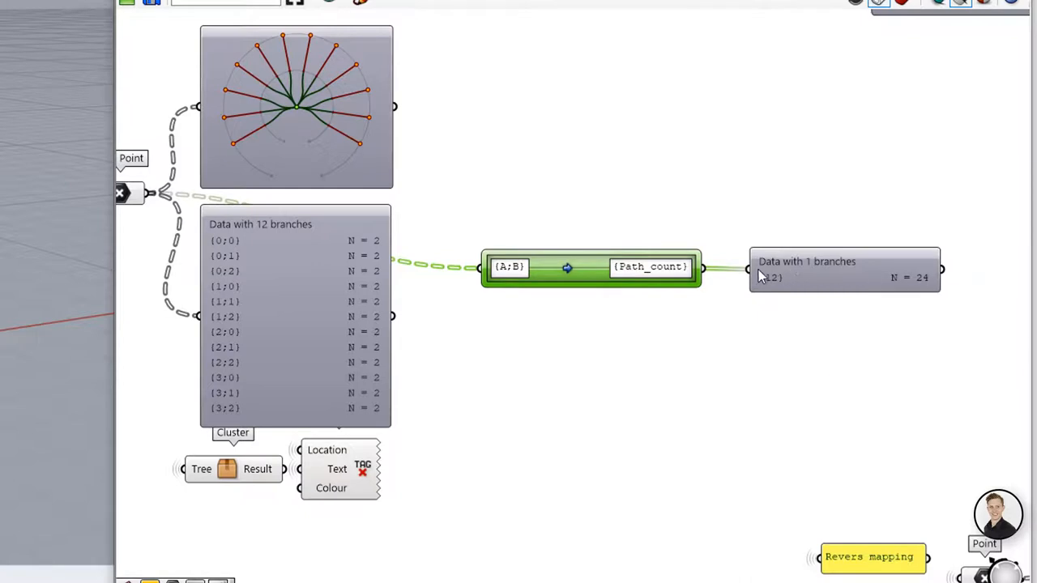
mouse_move(767, 284)
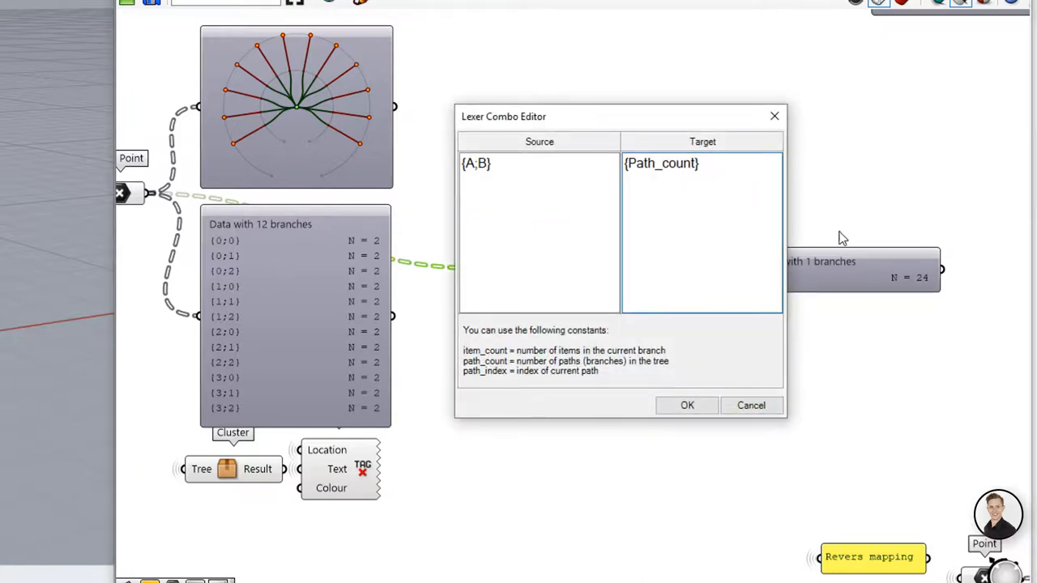
text(/2)
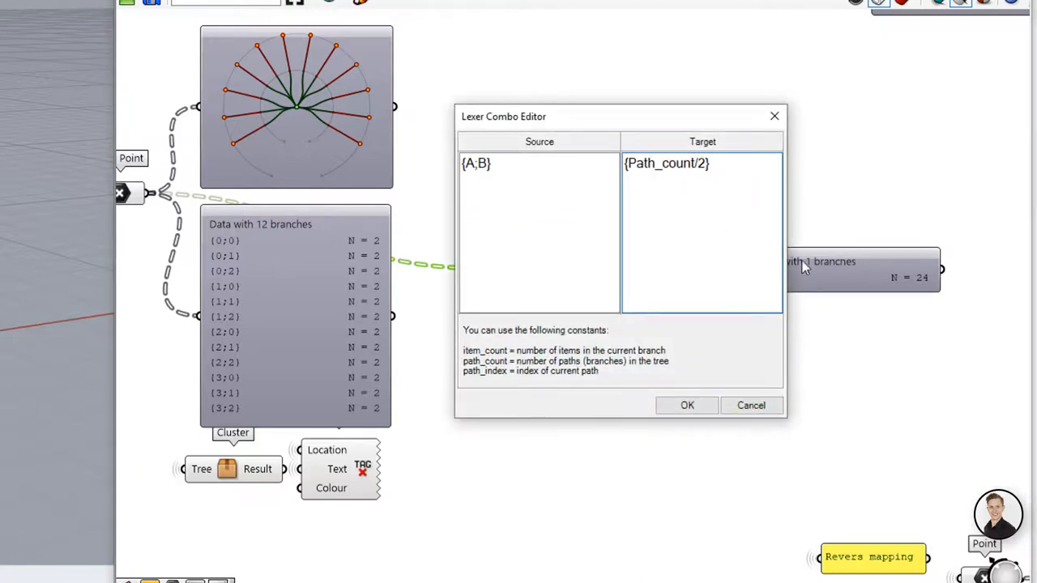
click(686, 405)
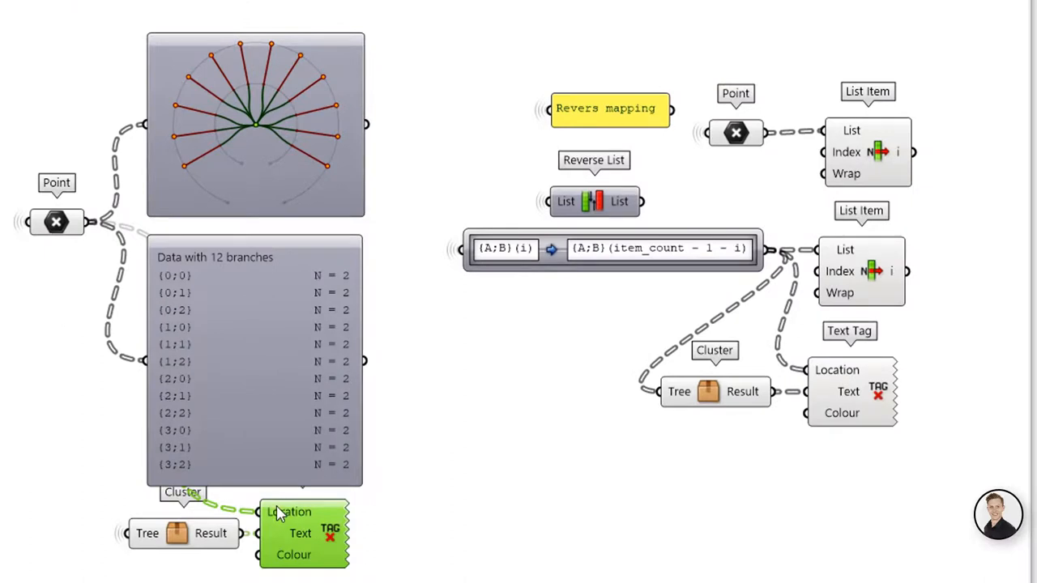
mouse_move(80, 277)
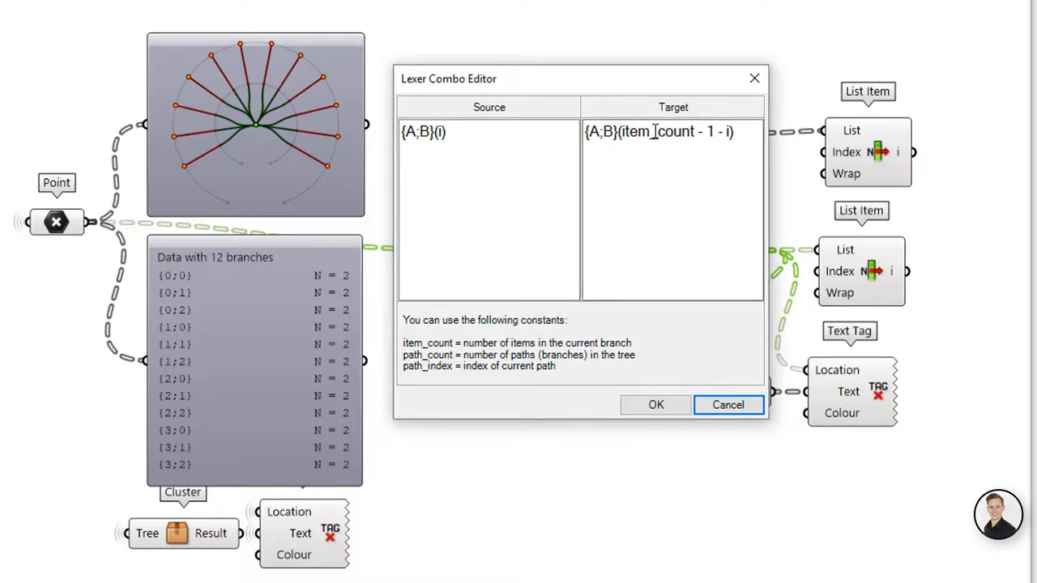
Review the {A;B}(item_count - 1 - i) reverse expression, then close the editor.
click(655, 404)
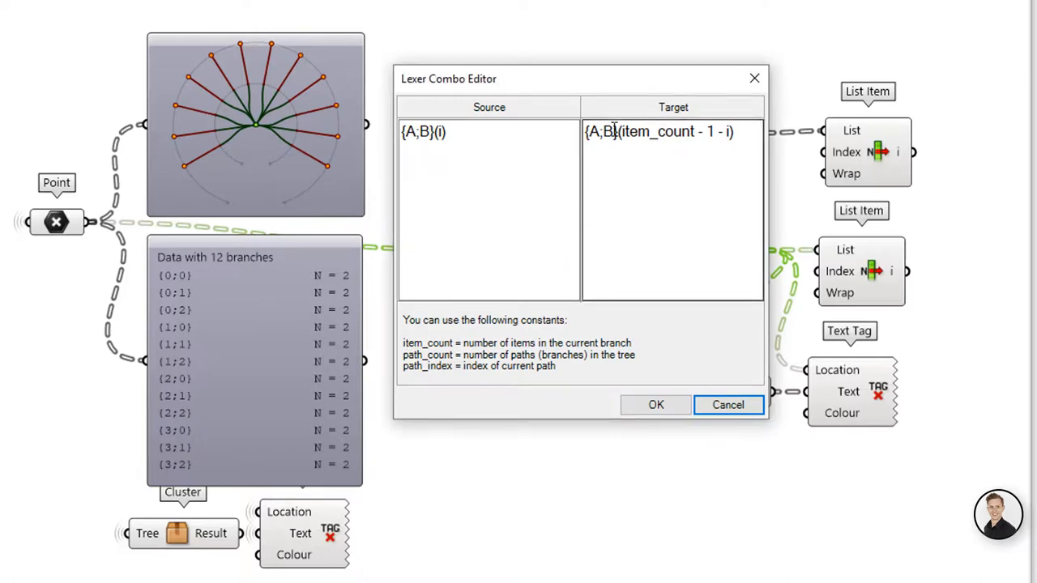
click(655, 404)
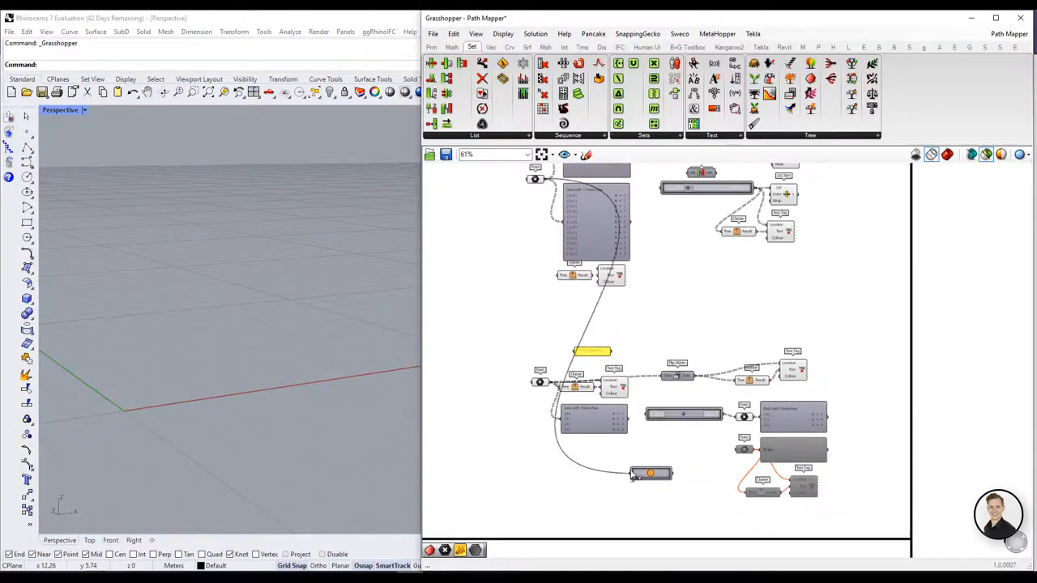
Set the new mapper to map {A;B}(i) to {i;B}(A), flipping the matrix.
right_click(644, 447)
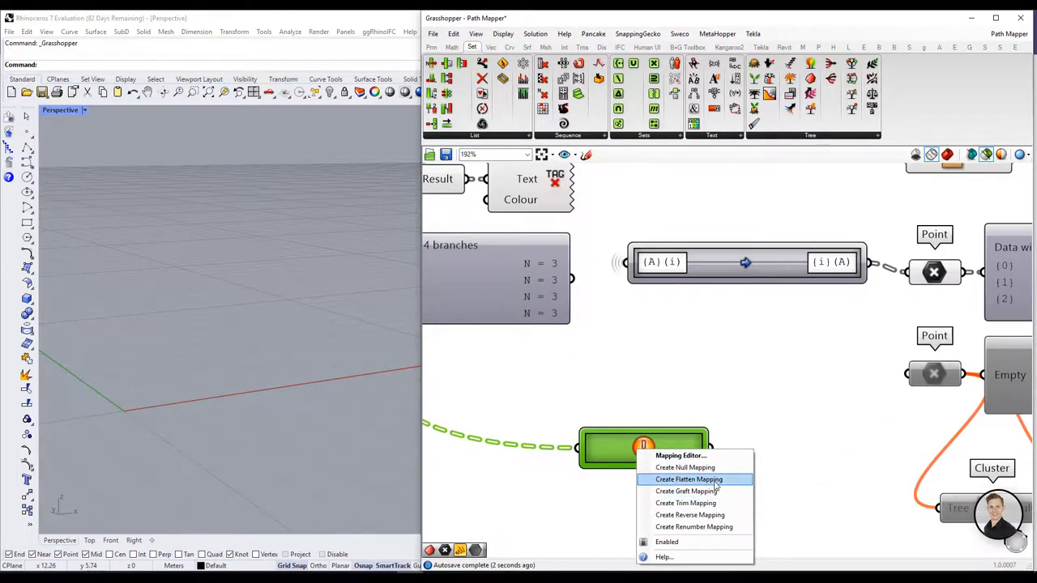
click(688, 479)
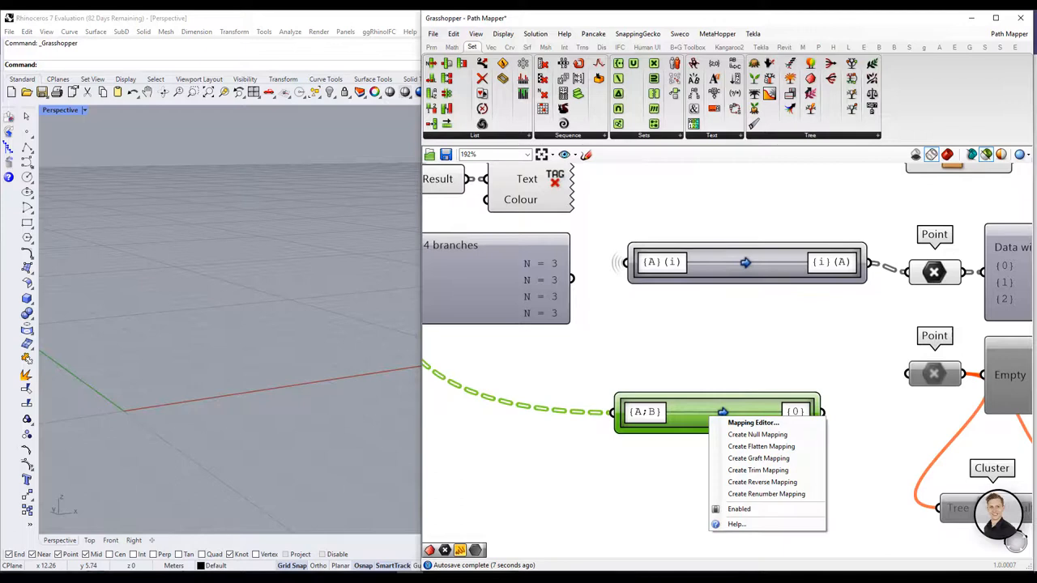
click(753, 422)
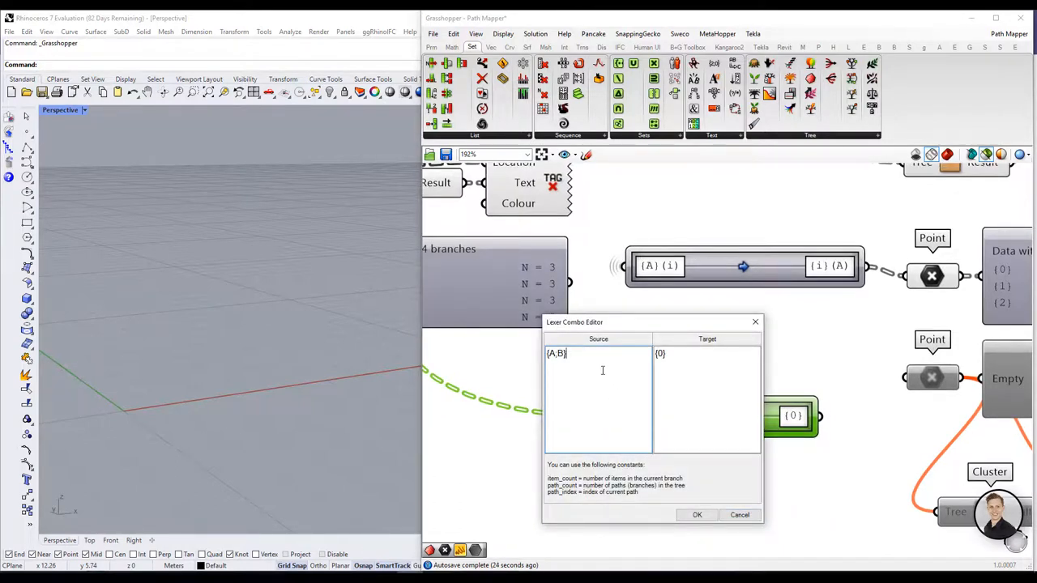
text((i))
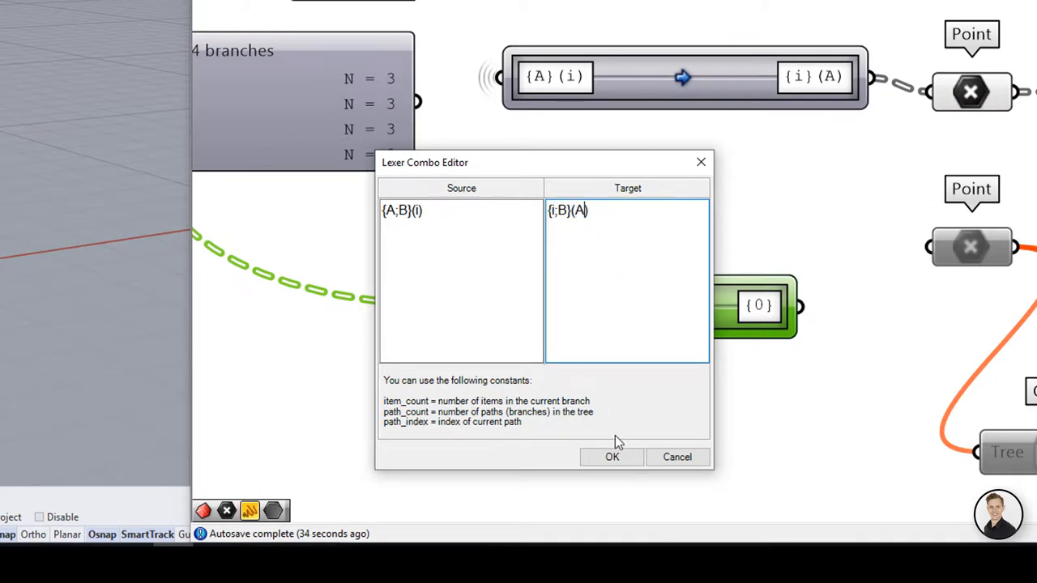
click(611, 457)
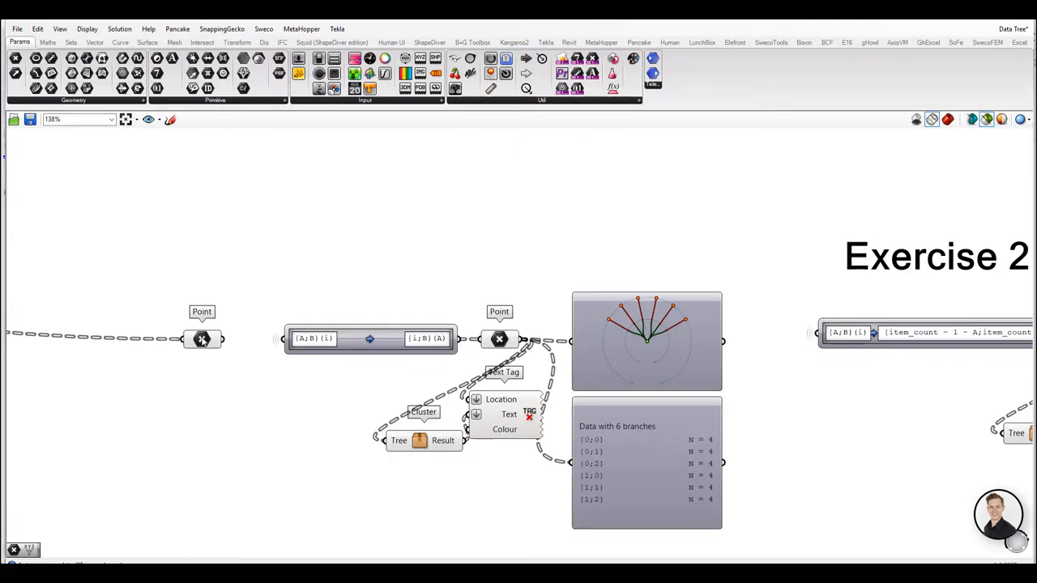
Inspect the 24 points in 12 branches, then flatten and simplify the input Point parameter.
click(201, 339)
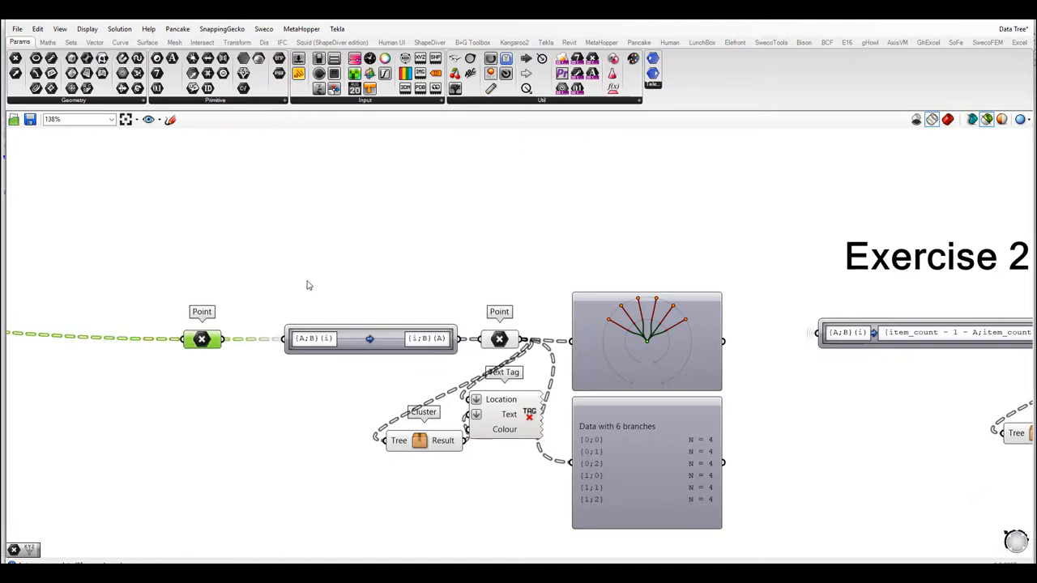
click(369, 339)
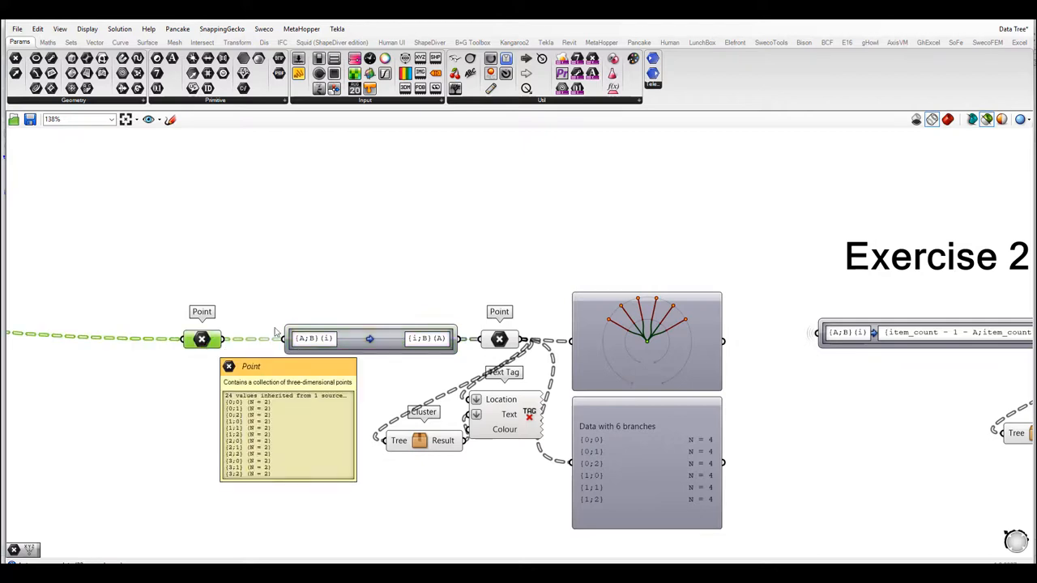
click(646, 324)
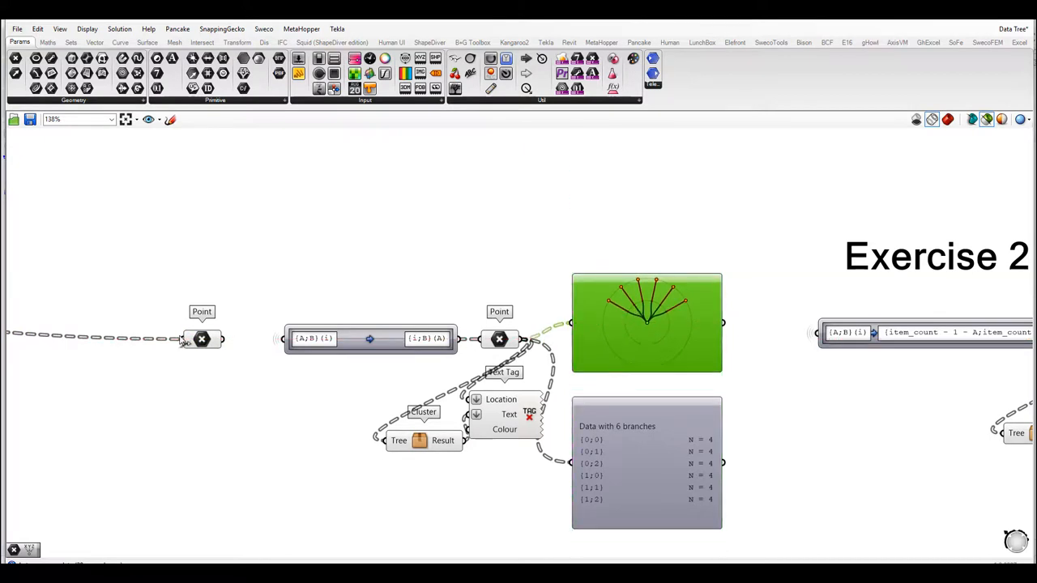
right_click(201, 338)
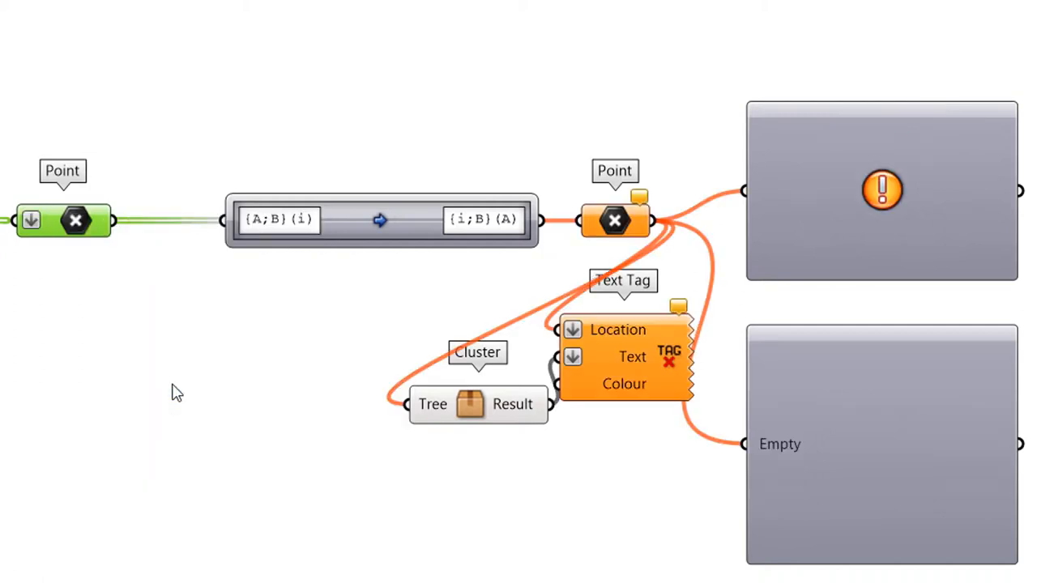
mouse_move(336, 223)
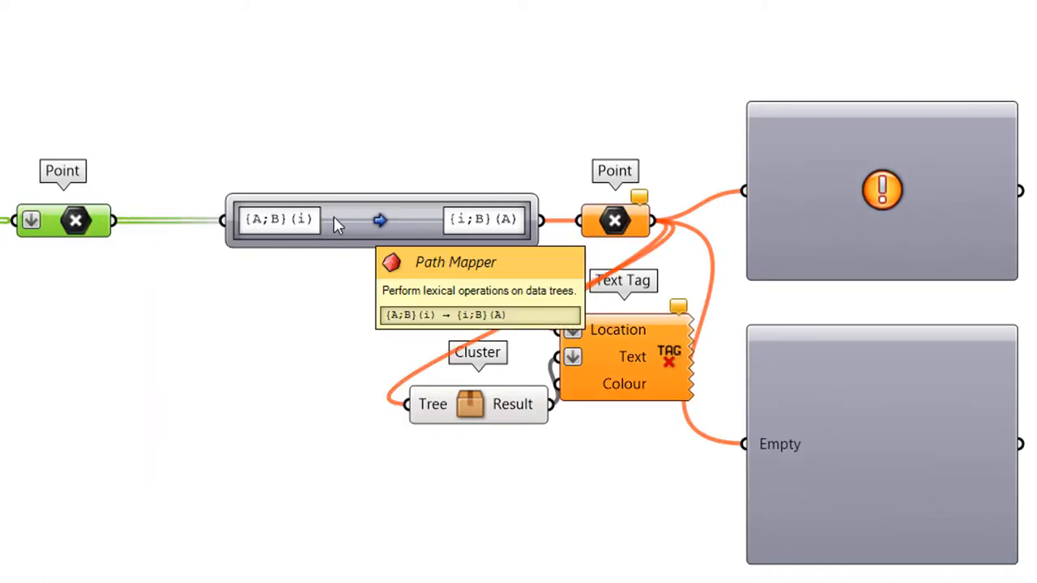
right_click(63, 220)
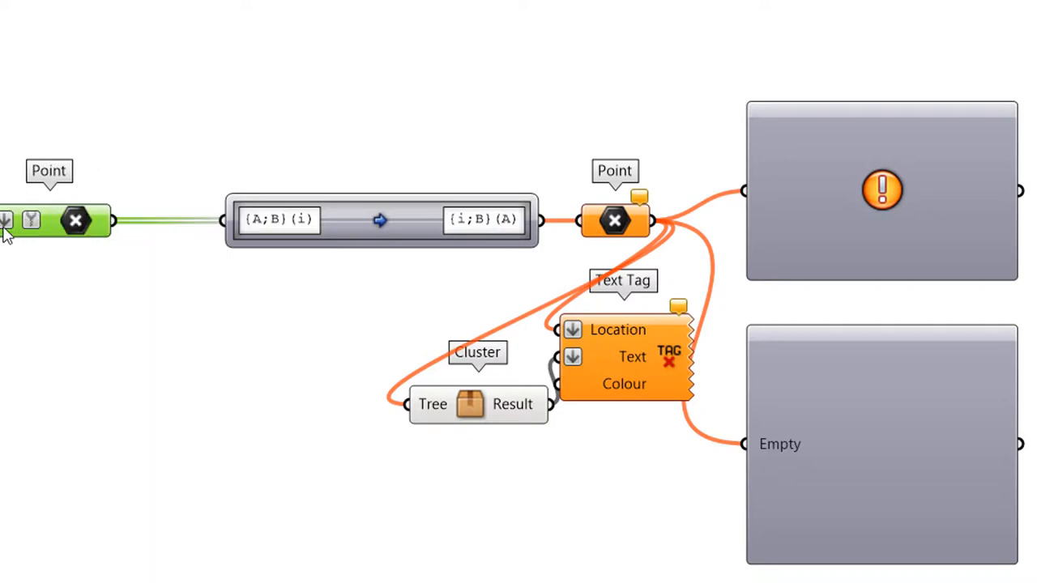
mouse_move(377, 361)
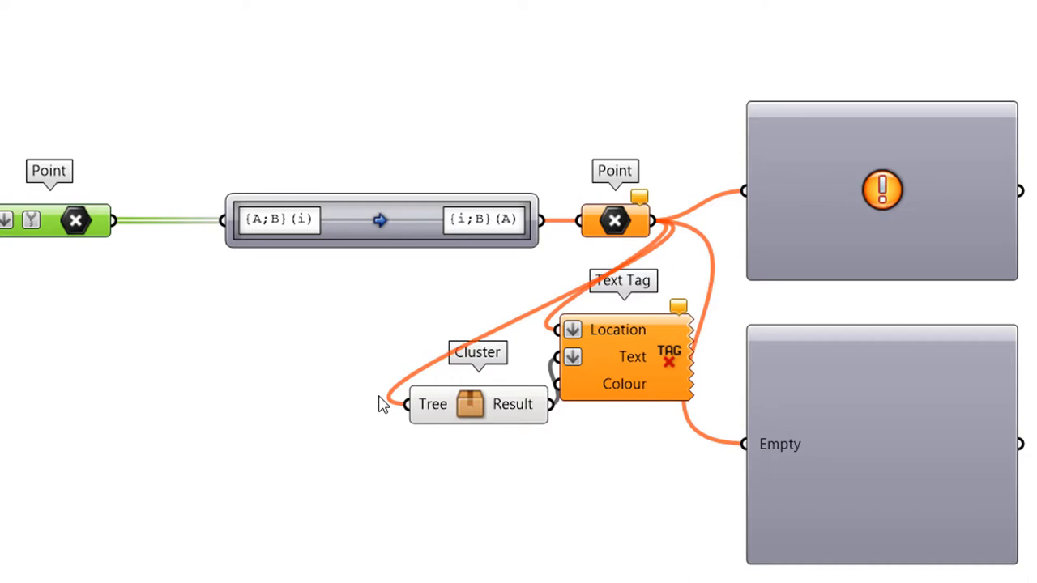
mouse_move(461, 468)
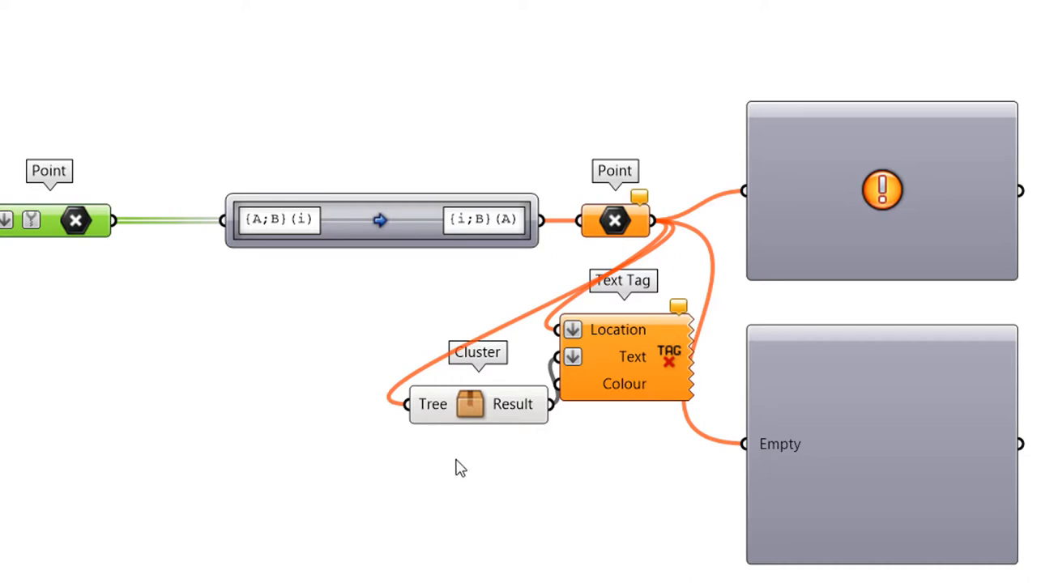
right_click(72, 220)
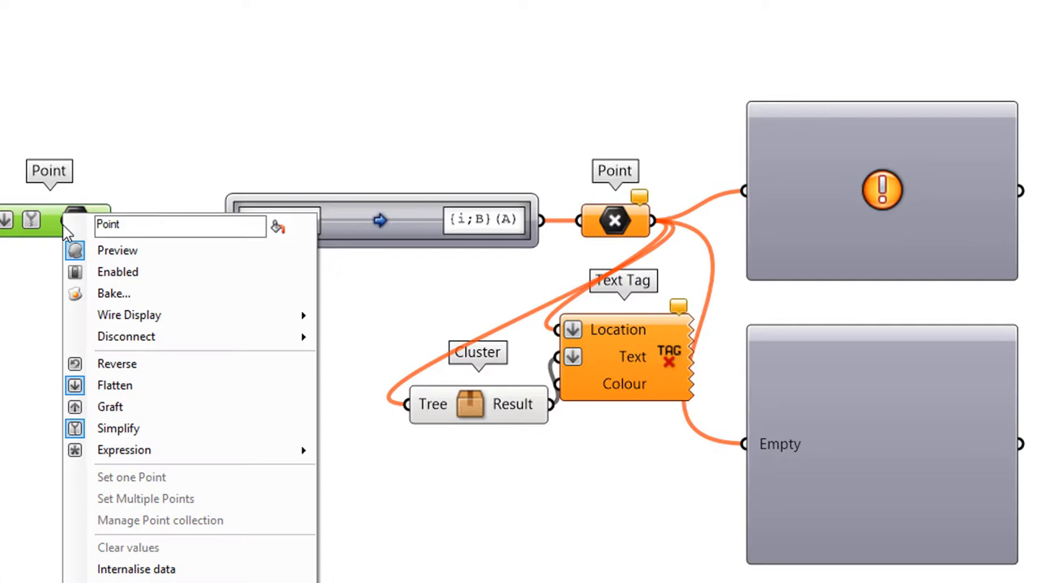